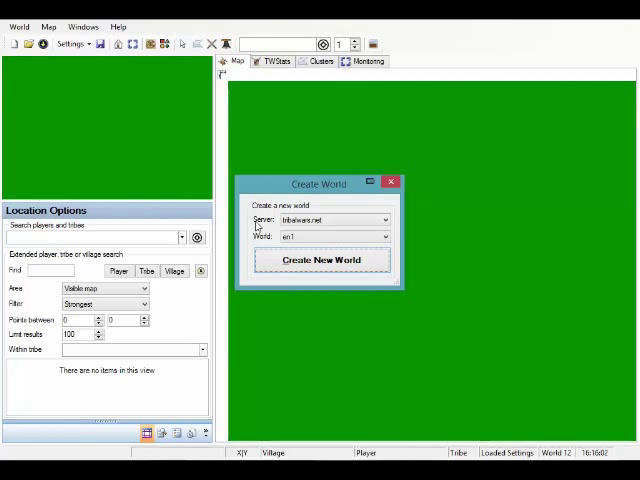
Create a new tribalwars.net world by choosing the English world from the World list
{"action": "left_click", "coordinate": [383, 237]}
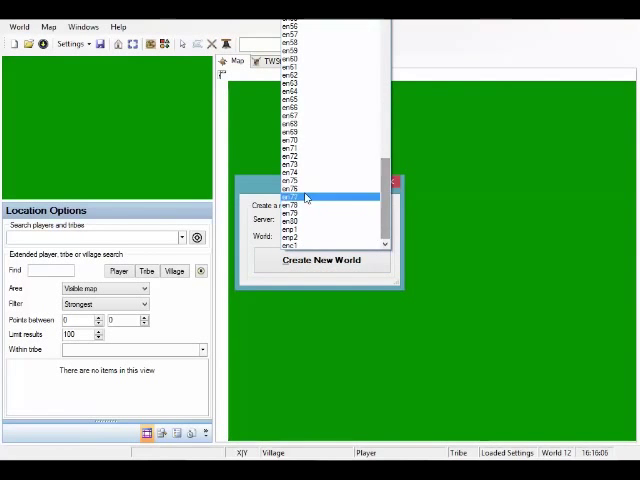
{"action": "left_click", "coordinate": [310, 195]}
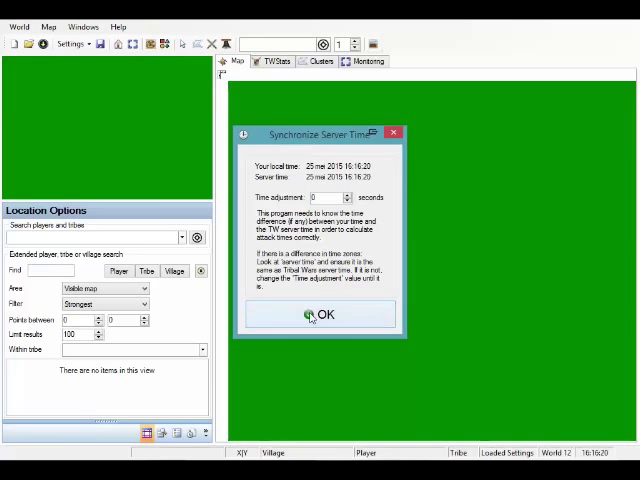
Accept the server time, select player 'Siverbullets', and choose the inner marker colour for own villages
{"action": "left_click", "coordinate": [318, 315]}
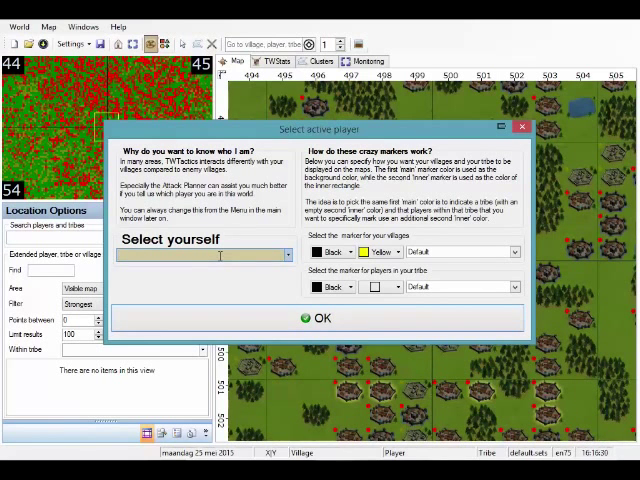
{"action": "type", "text": "Siverbullets"}
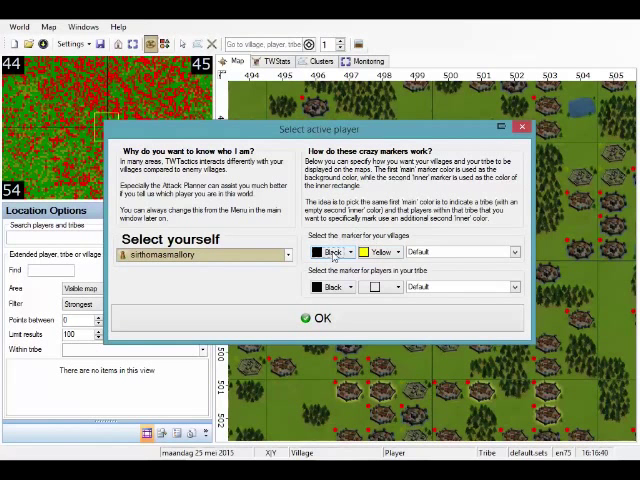
{"action": "mouse_move", "coordinate": [335, 251]}
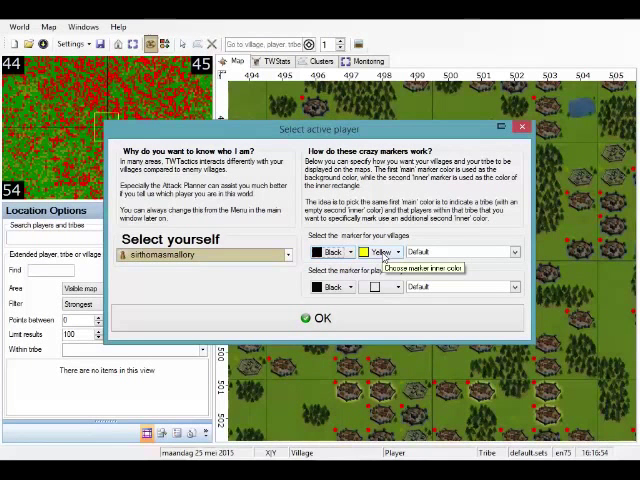
{"action": "left_click", "coordinate": [315, 318]}
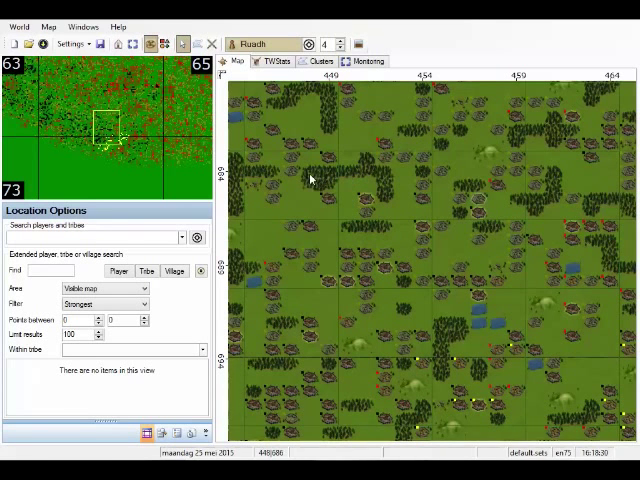
{"action": "mouse_move", "coordinate": [161, 44]}
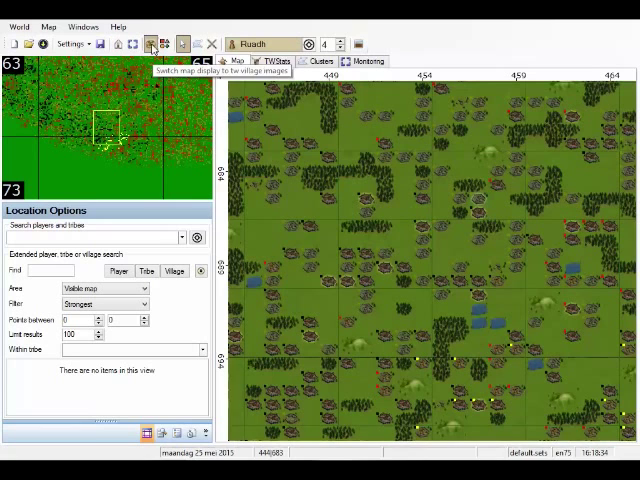
Switch the map from village pictures to coloured rectangle villages
{"action": "left_click", "coordinate": [169, 43]}
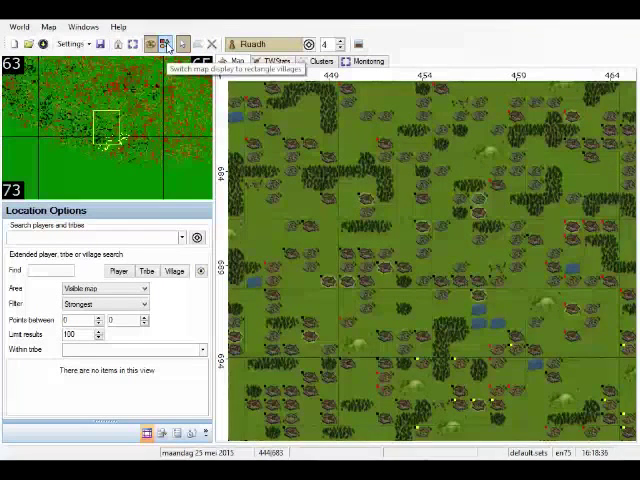
{"action": "left_click", "coordinate": [166, 43]}
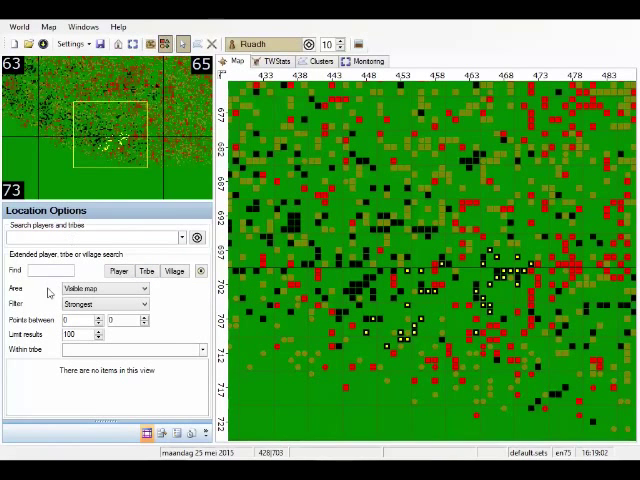
Set the Location Options search area to Entire map and scroll through the tribe results
{"action": "left_click", "coordinate": [105, 288]}
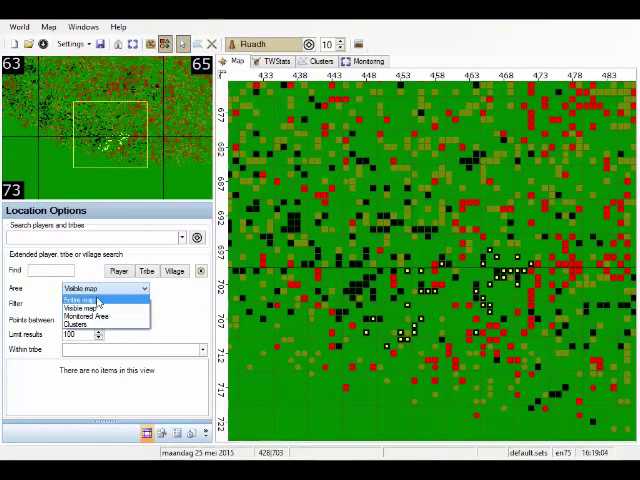
{"action": "left_click", "coordinate": [85, 299]}
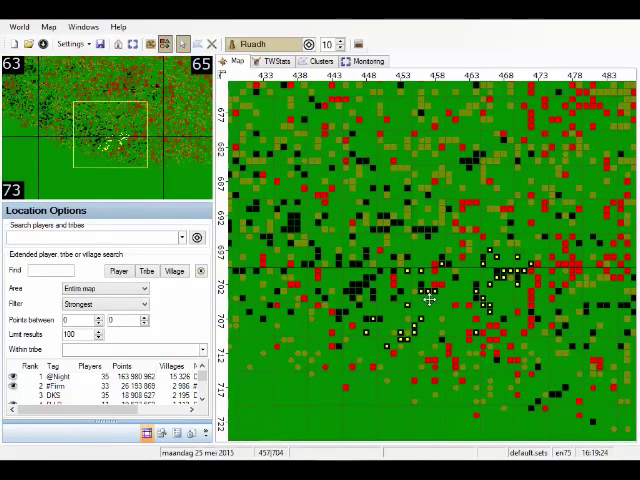
{"action": "scroll", "scroll_direction": "down", "scroll_amount": 3}
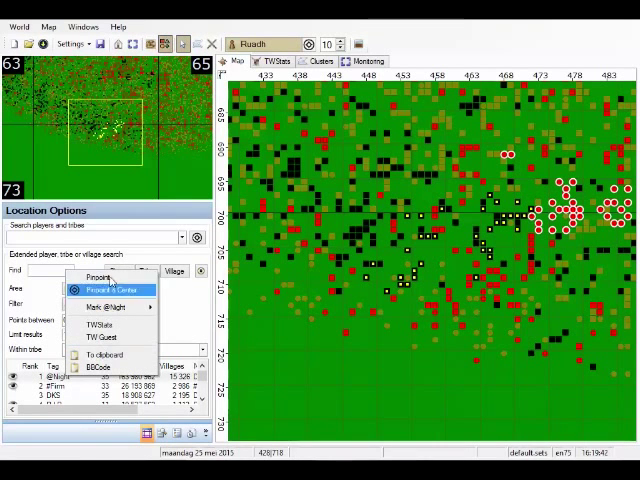
Centre on the top tribe's villages and show Quick Details for SimCity at 454|698
{"action": "left_click", "coordinate": [103, 284]}
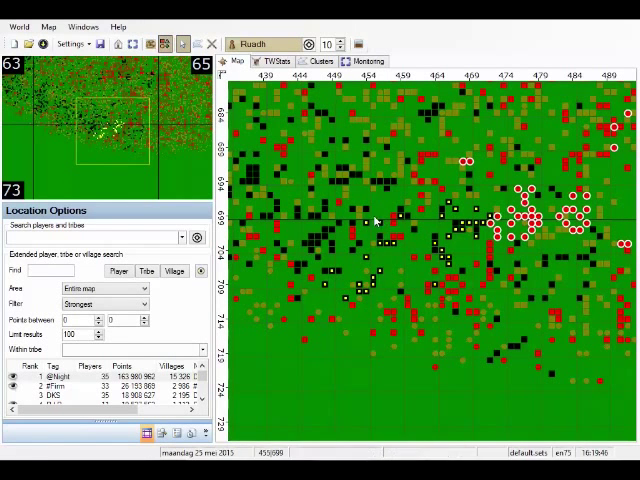
{"action": "right_click", "coordinate": [378, 216]}
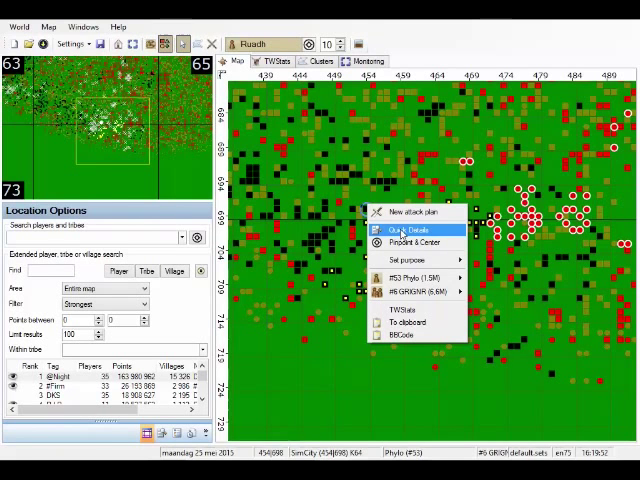
{"action": "mouse_move", "coordinate": [400, 231]}
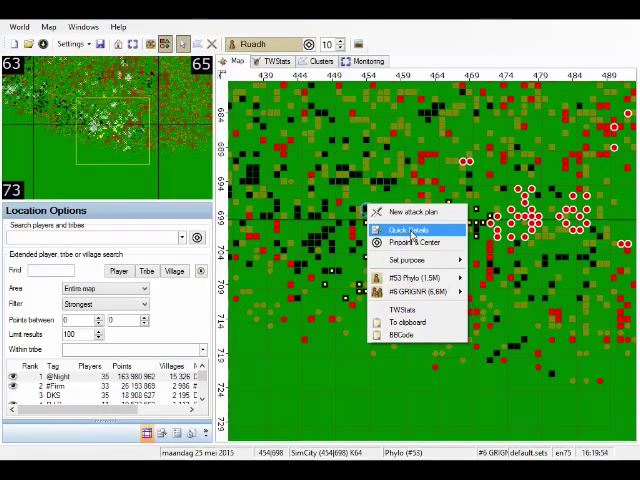
{"action": "left_click", "coordinate": [399, 230]}
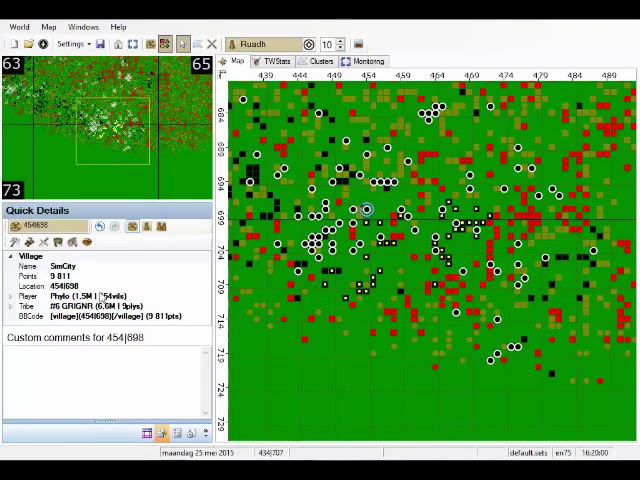
{"action": "mouse_move", "coordinate": [148, 229]}
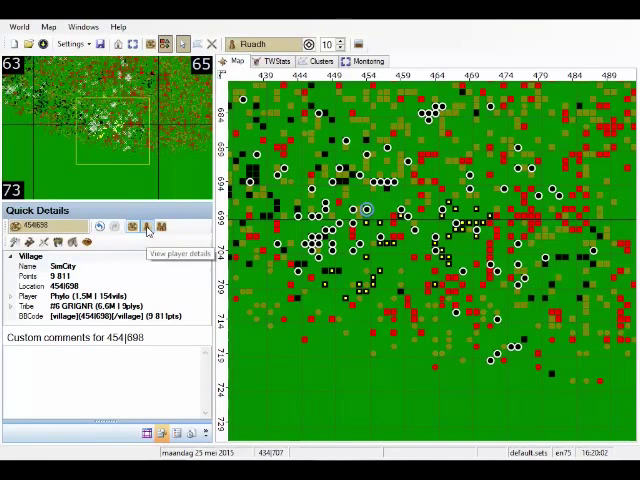
{"action": "mouse_move", "coordinate": [165, 226]}
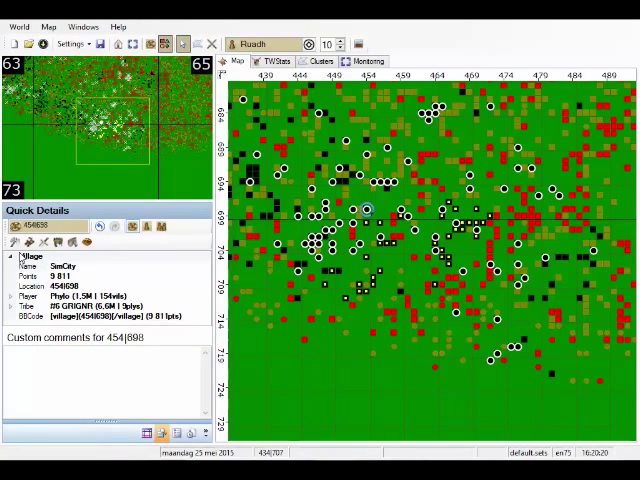
{"action": "mouse_move", "coordinate": [16, 243]}
{"action": "type", "text": "yaye"}
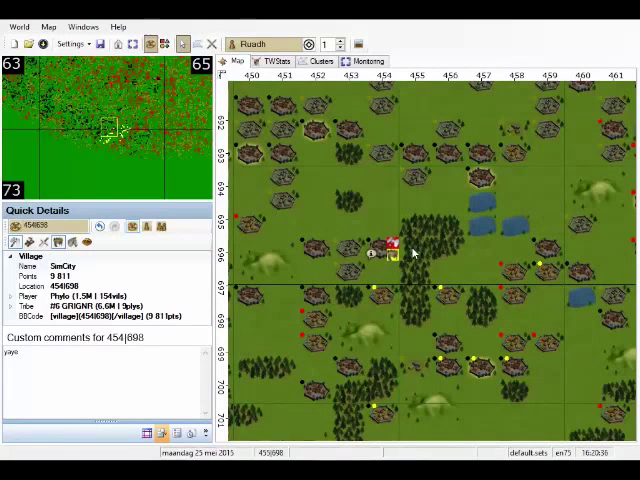
Select SimCity 454|698 on the close-up map and bring up its action menu
{"action": "left_click", "coordinate": [386, 248]}
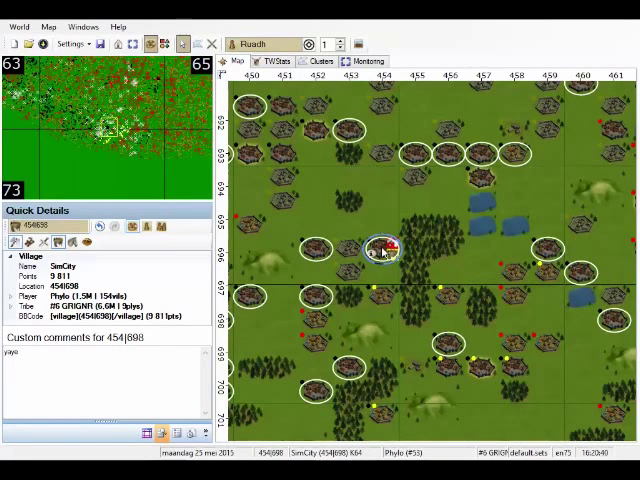
{"action": "right_click", "coordinate": [382, 247]}
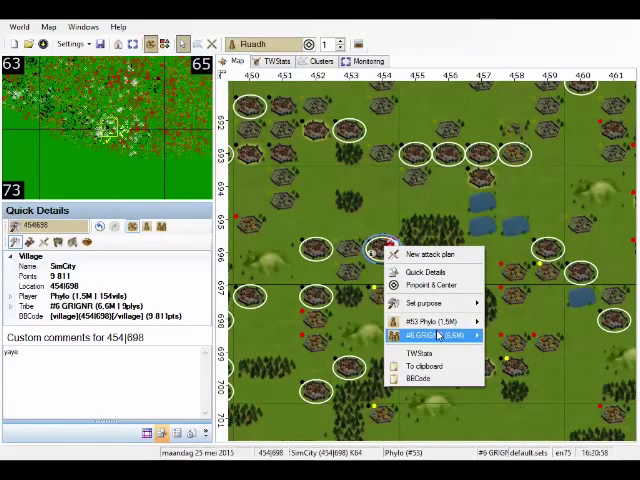
{"action": "mouse_move", "coordinate": [432, 322]}
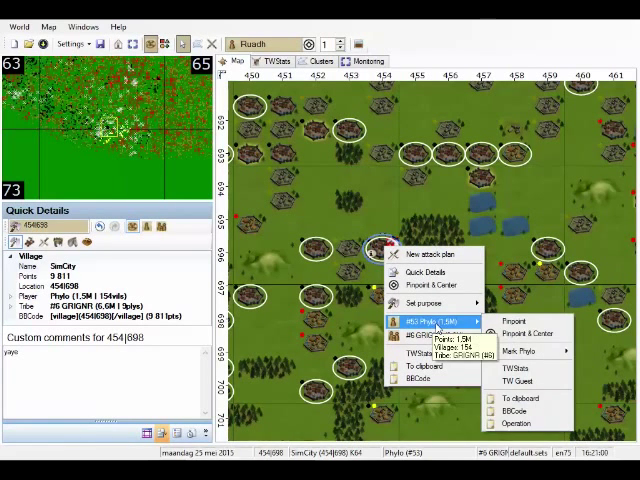
{"action": "mouse_move", "coordinate": [527, 351]}
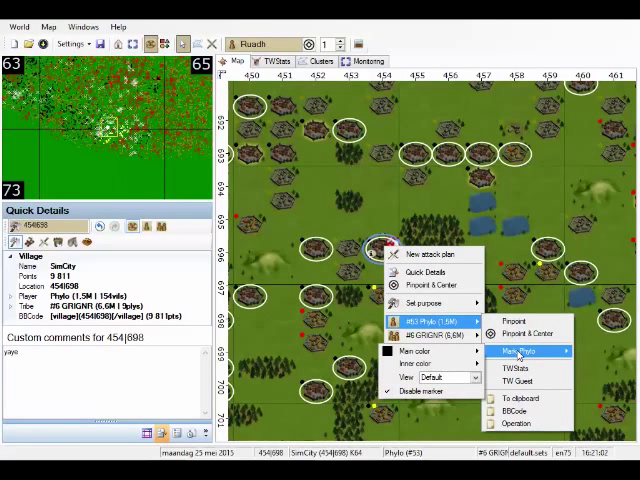
Open the marker colour options for player Phylo from the village menu
{"action": "left_click", "coordinate": [410, 352]}
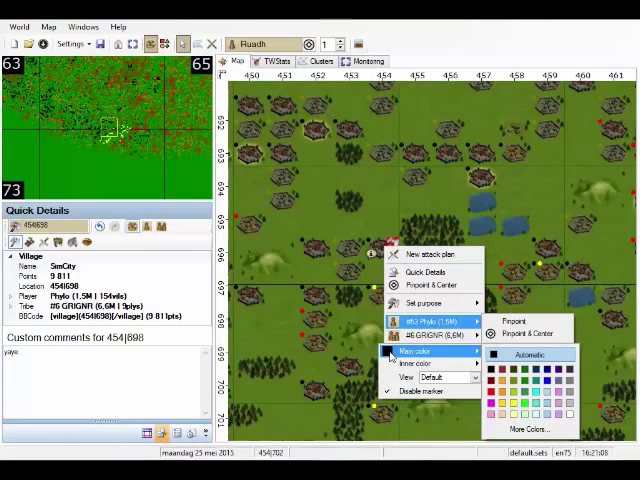
{"action": "mouse_move", "coordinate": [418, 363]}
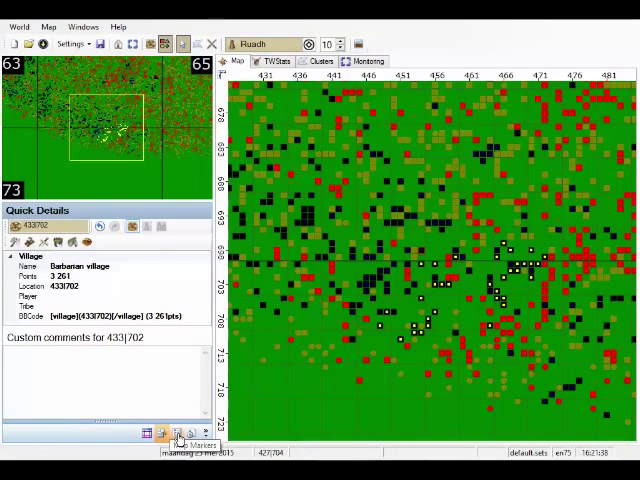
Show the Map Markers list with Phylo's black and DarkBlue marker
{"action": "left_click", "coordinate": [175, 432]}
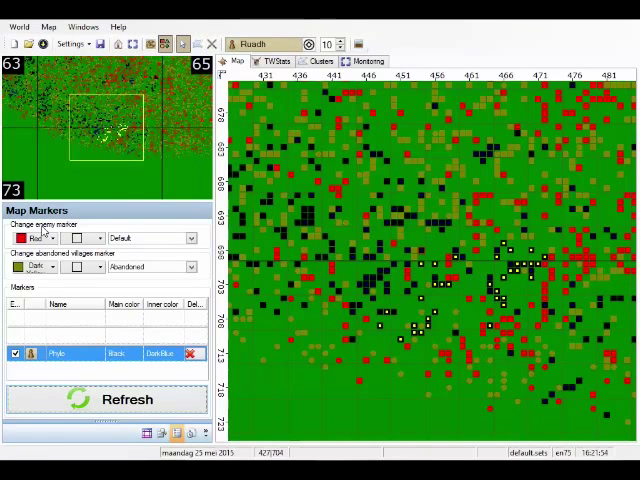
{"action": "mouse_move", "coordinate": [103, 230]}
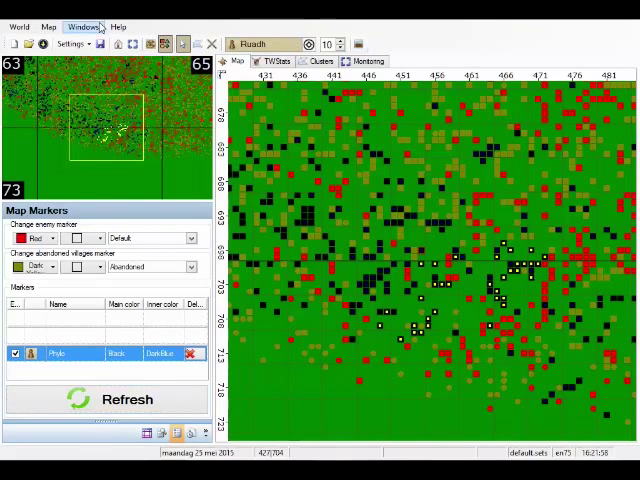
{"action": "mouse_move", "coordinate": [44, 43]}
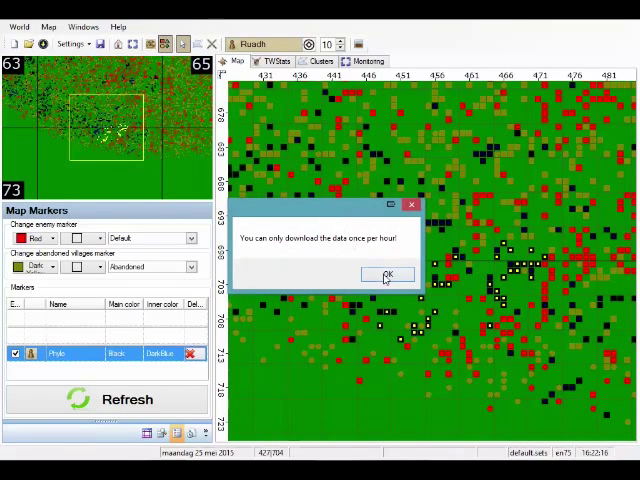
{"action": "left_click", "coordinate": [386, 275]}
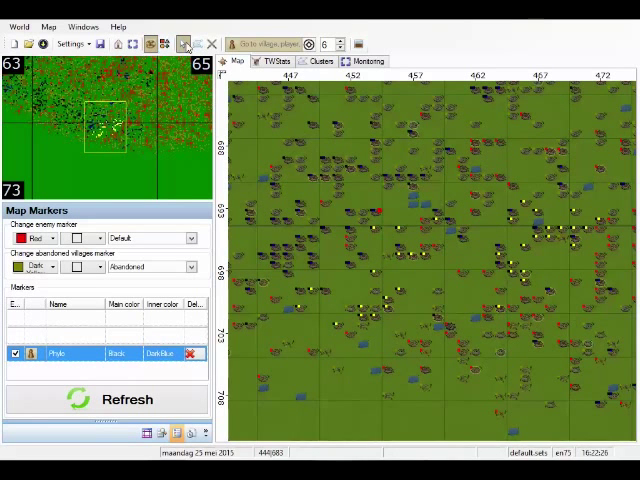
{"action": "mouse_move", "coordinate": [190, 44]}
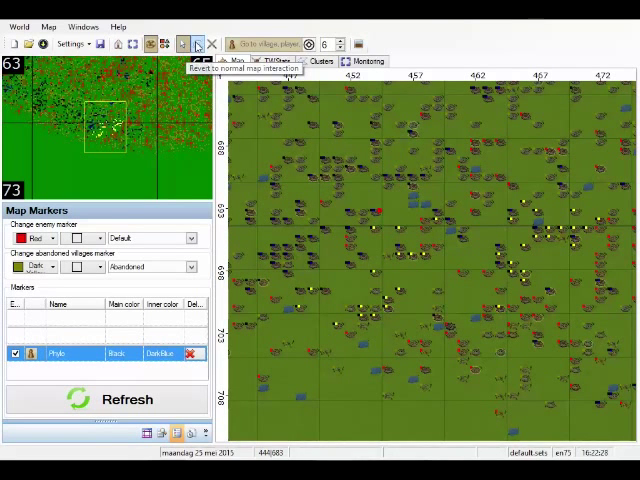